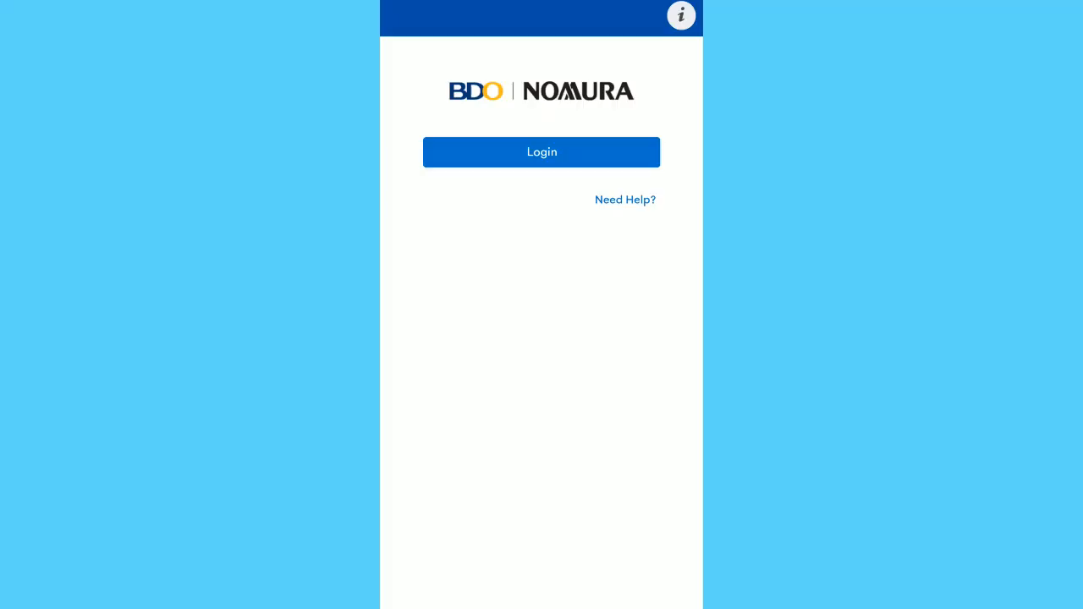
Step: Log in with User ID and password, then submit the SMS one-time password
click(540, 151)
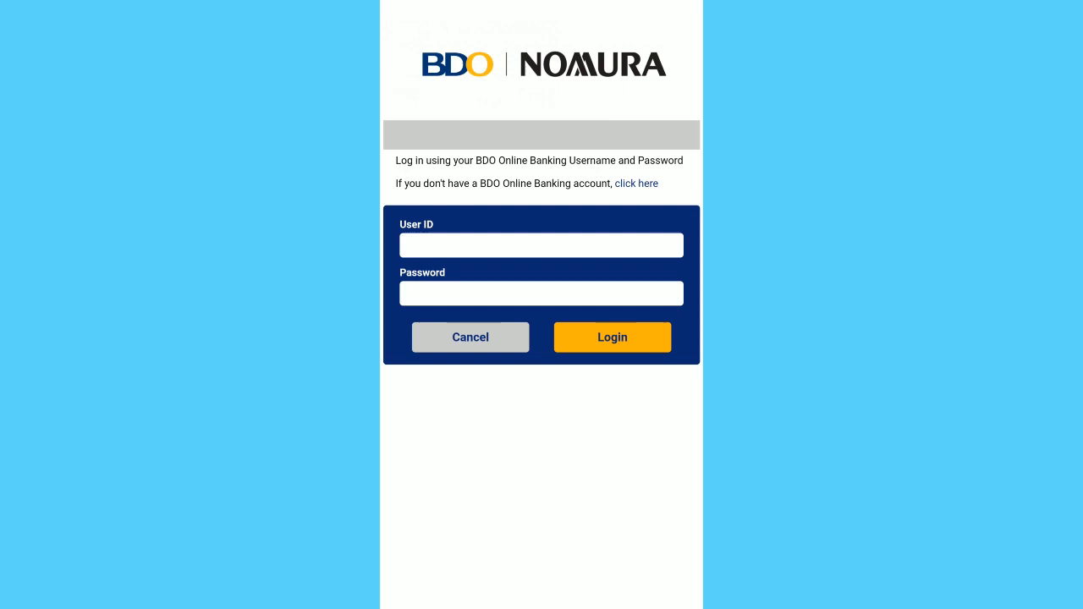
click(612, 337)
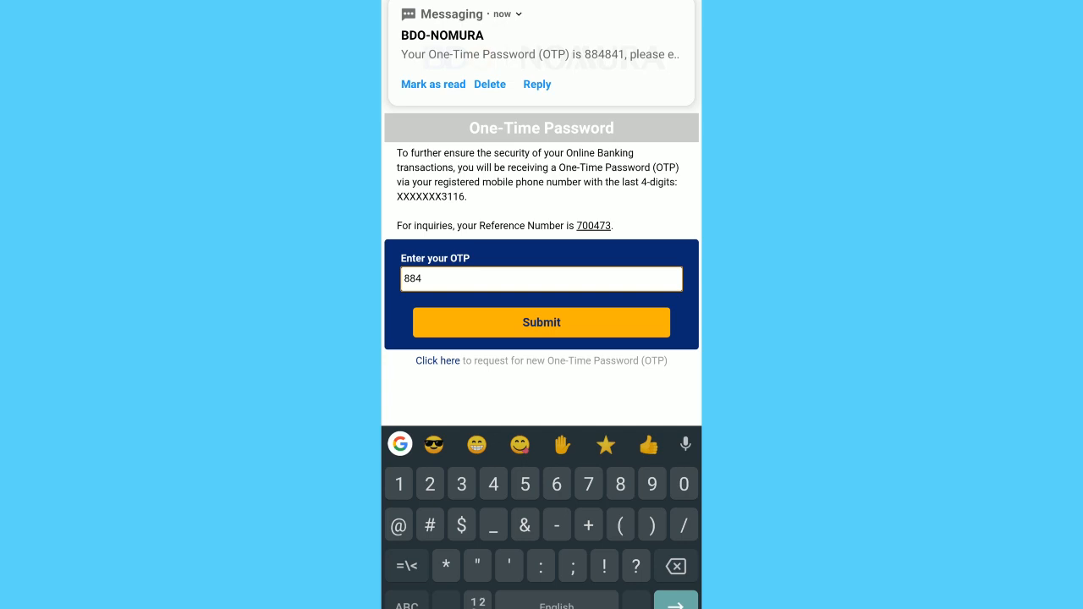
click(541, 322)
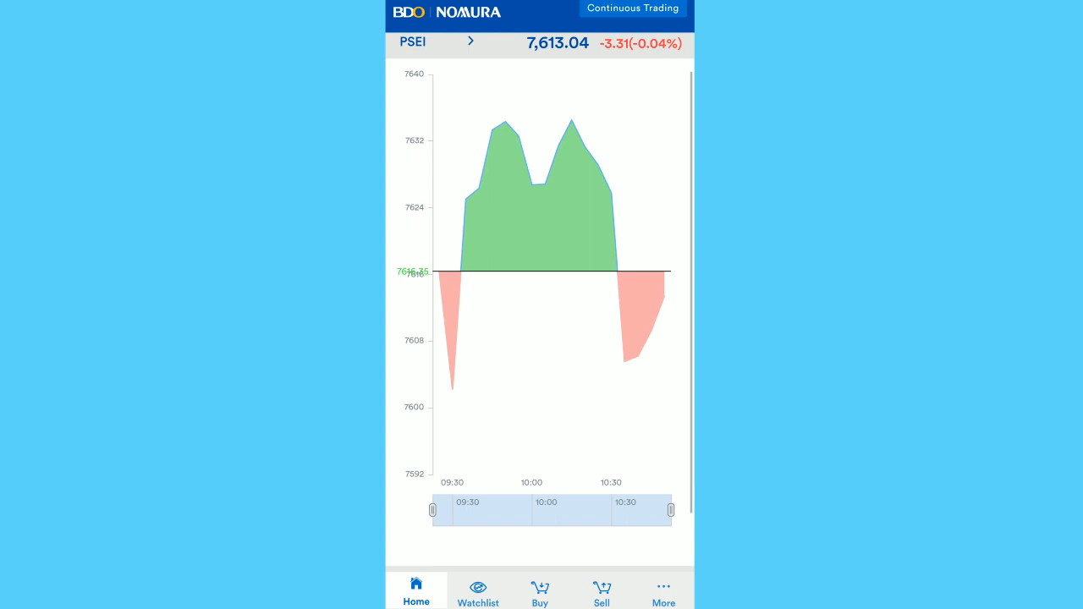
Step: Scroll the home PSEI chart down to Most Active, then switch to the Watchlist tab
scroll(down, 3)
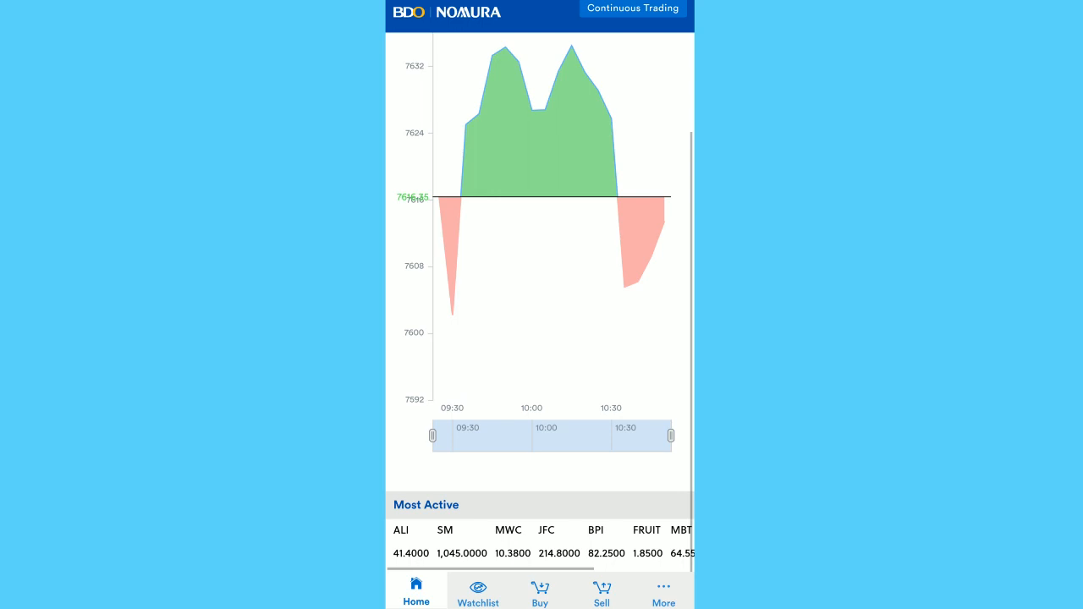
click(477, 591)
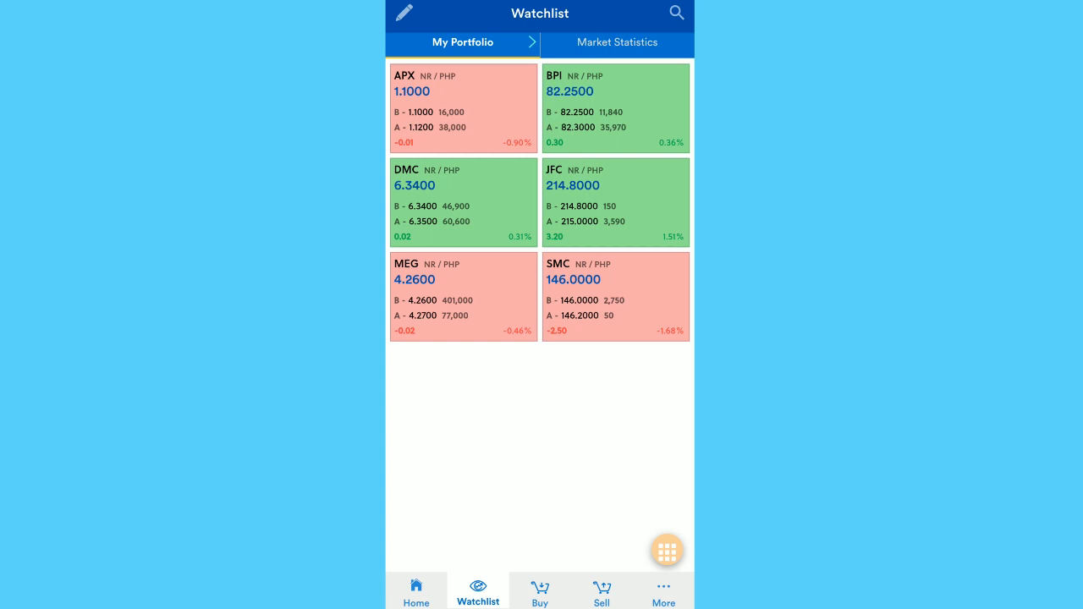
click(463, 107)
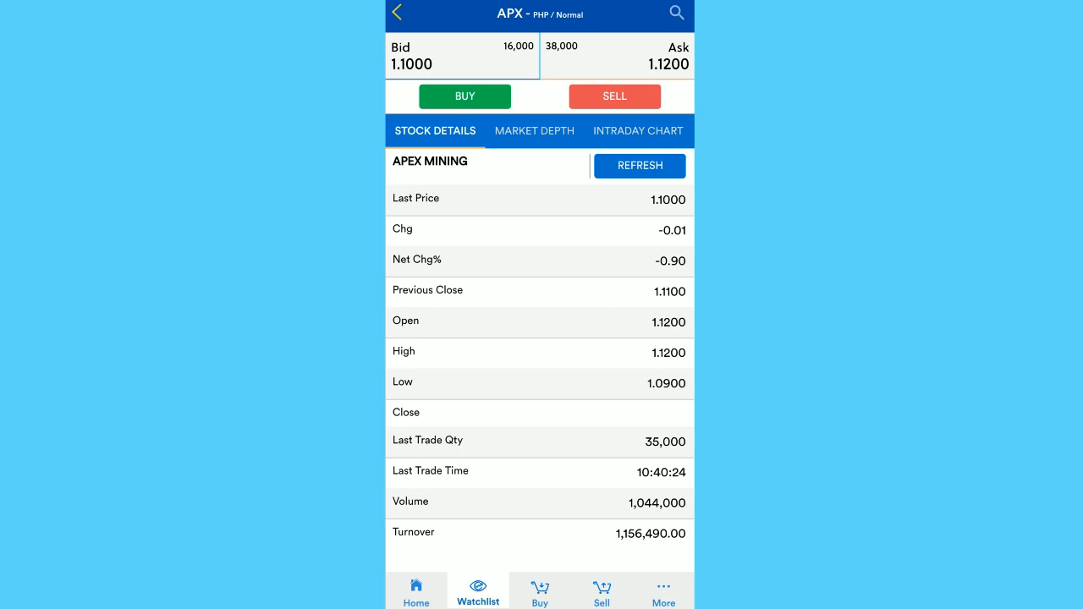
click(403, 381)
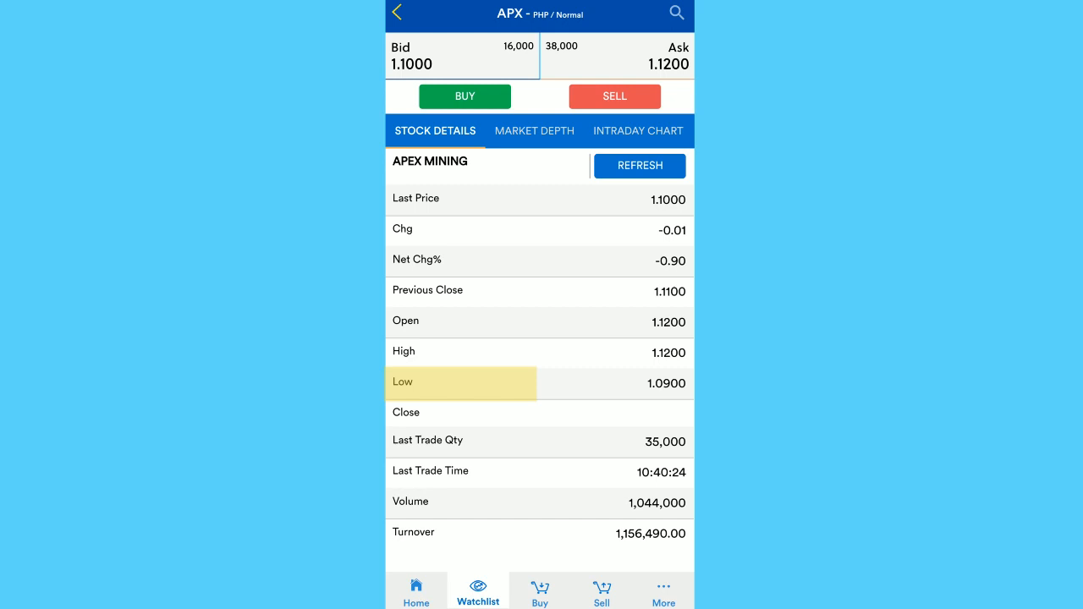
click(534, 131)
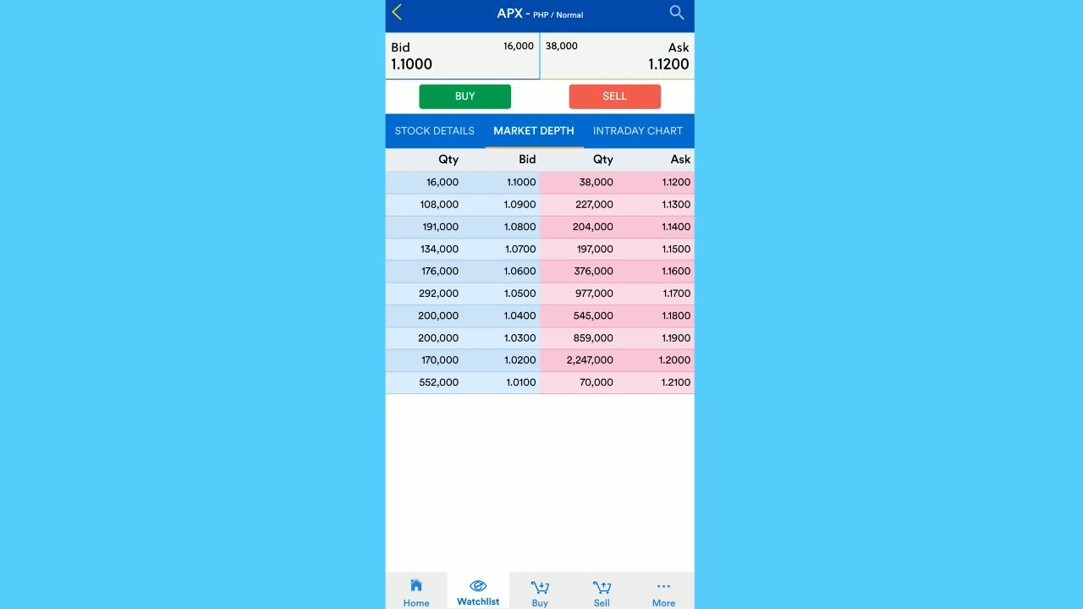
click(477, 591)
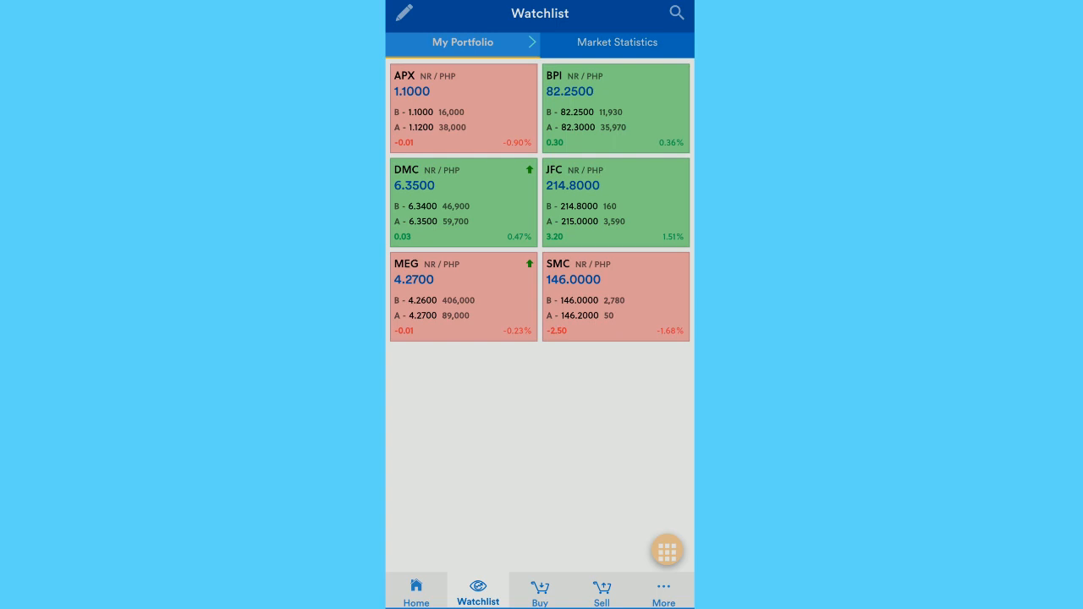
click(462, 42)
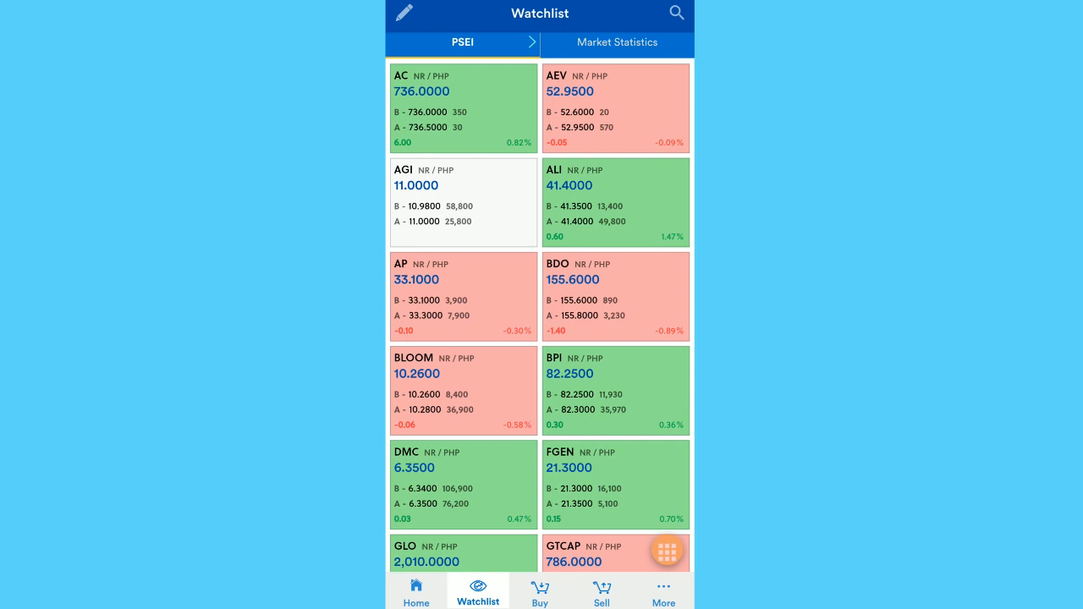
Step: Browse the PSEI watchlist tiles and switch the layout to the table list view
scroll(down, 3)
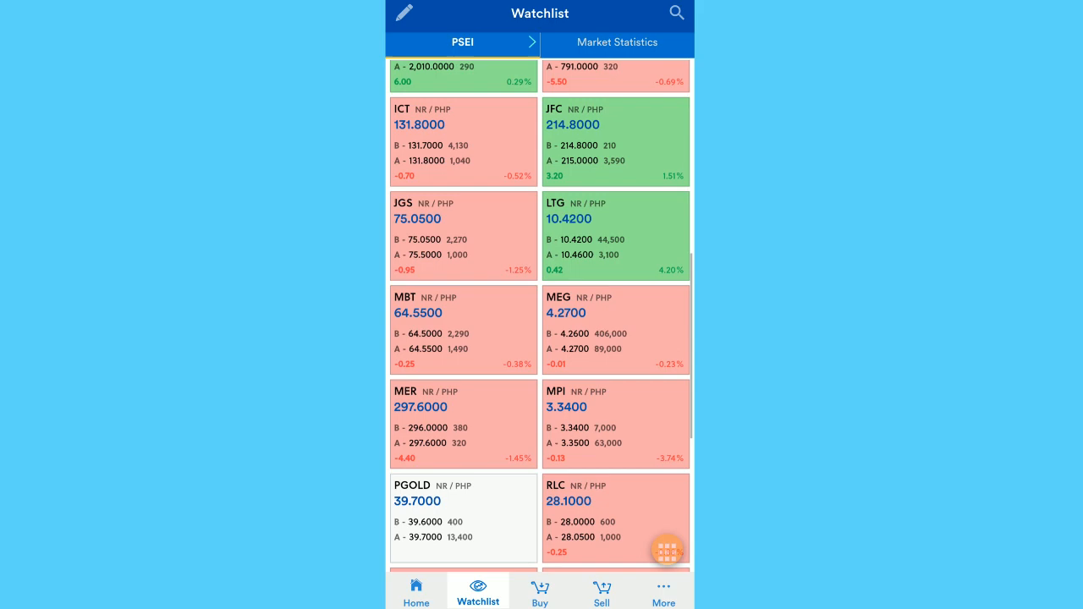
scroll(up, 3)
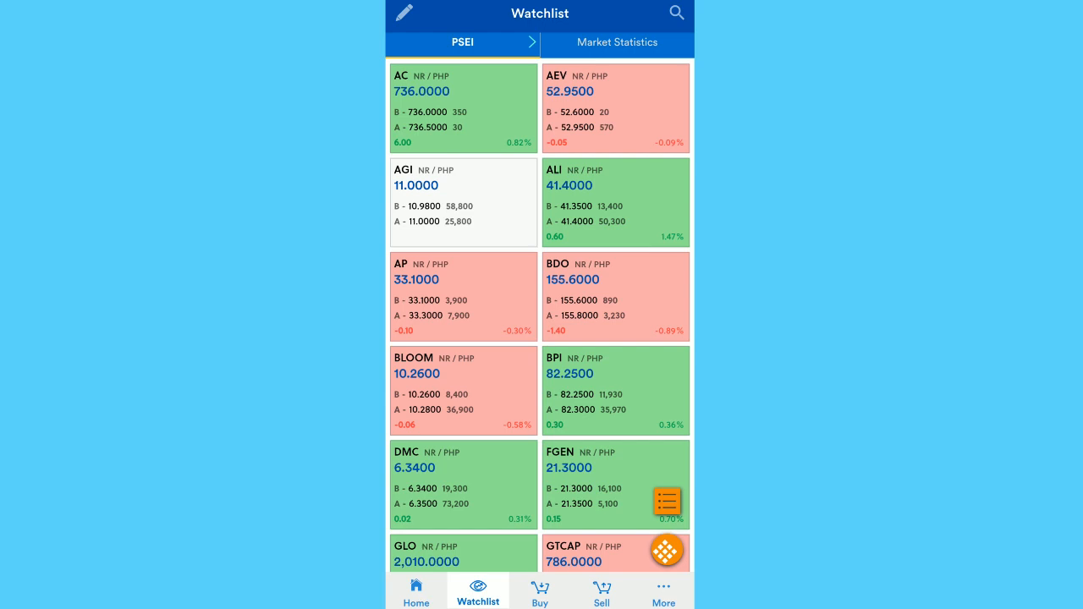
click(664, 497)
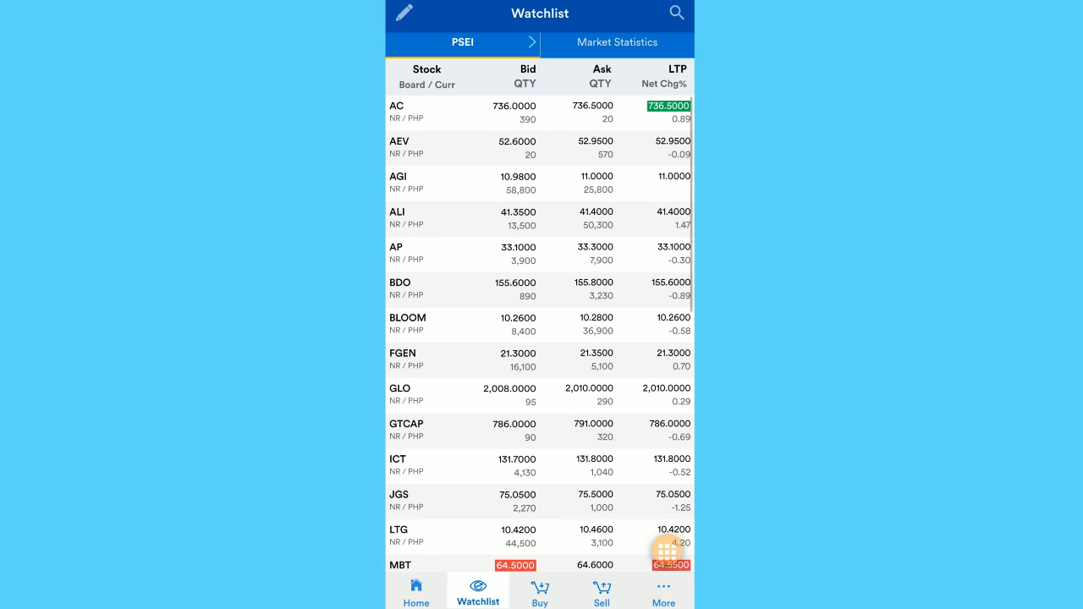
click(618, 43)
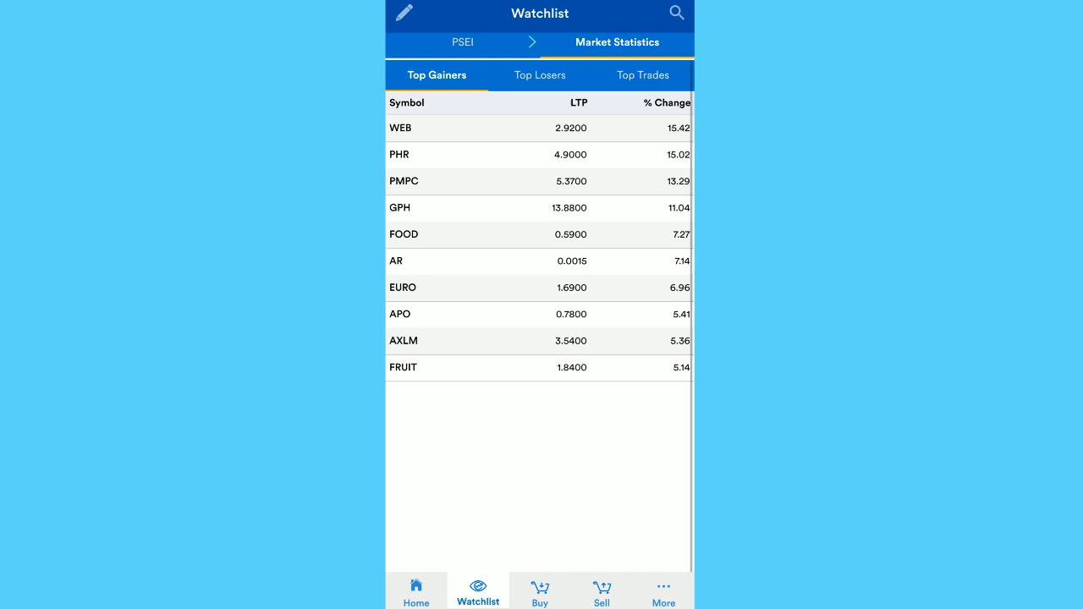
Step: Review Top Losers in Market Statistics, then bring up a JFC buy order entry
click(539, 74)
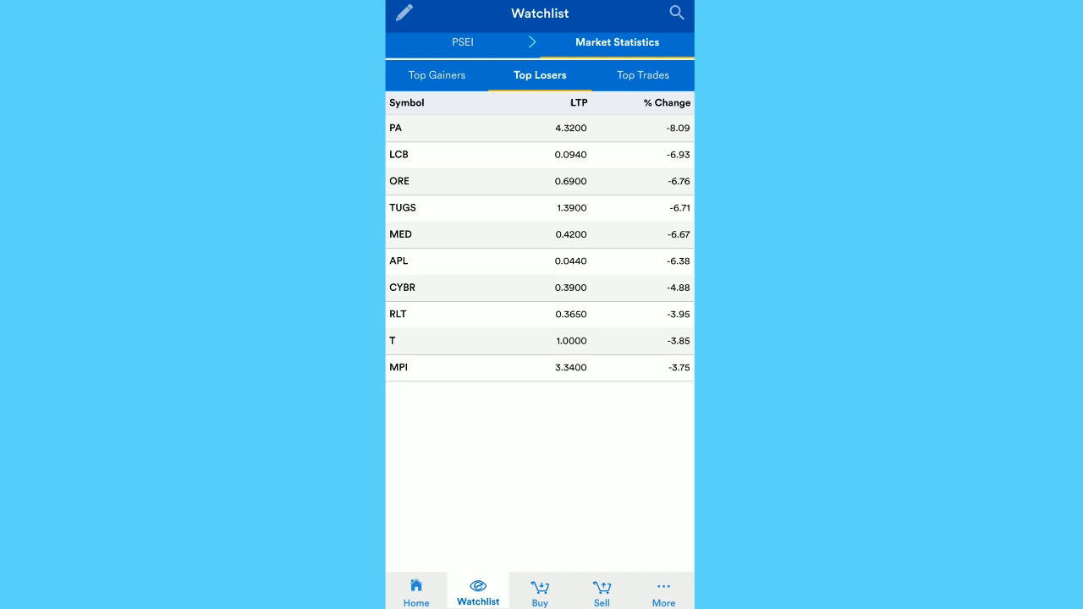
click(676, 14)
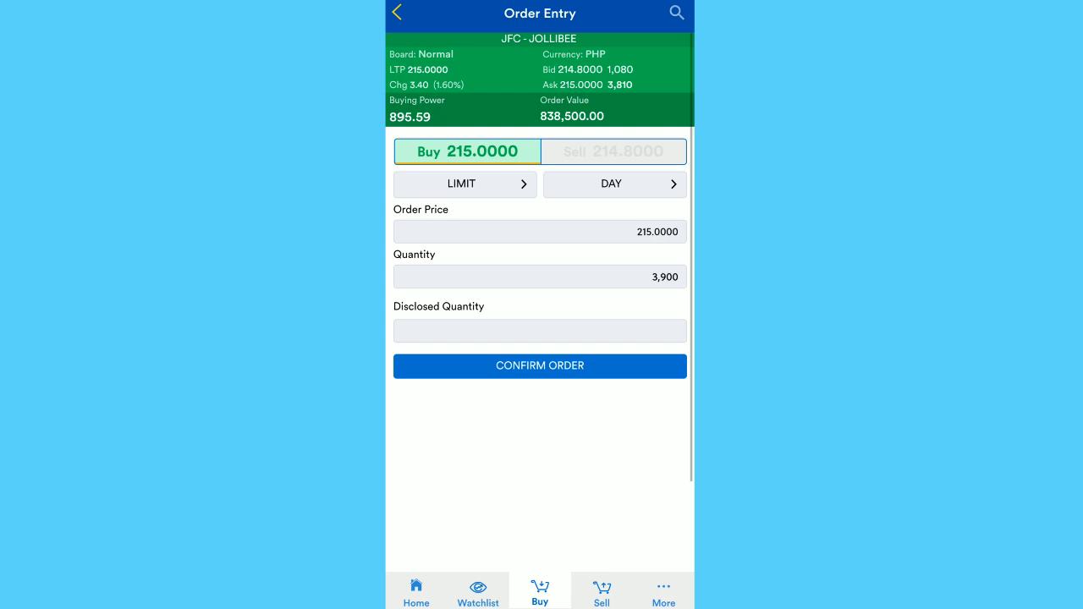
Step: Switch the JFC order to Sell with order price 216.00 and quantity 10
click(614, 152)
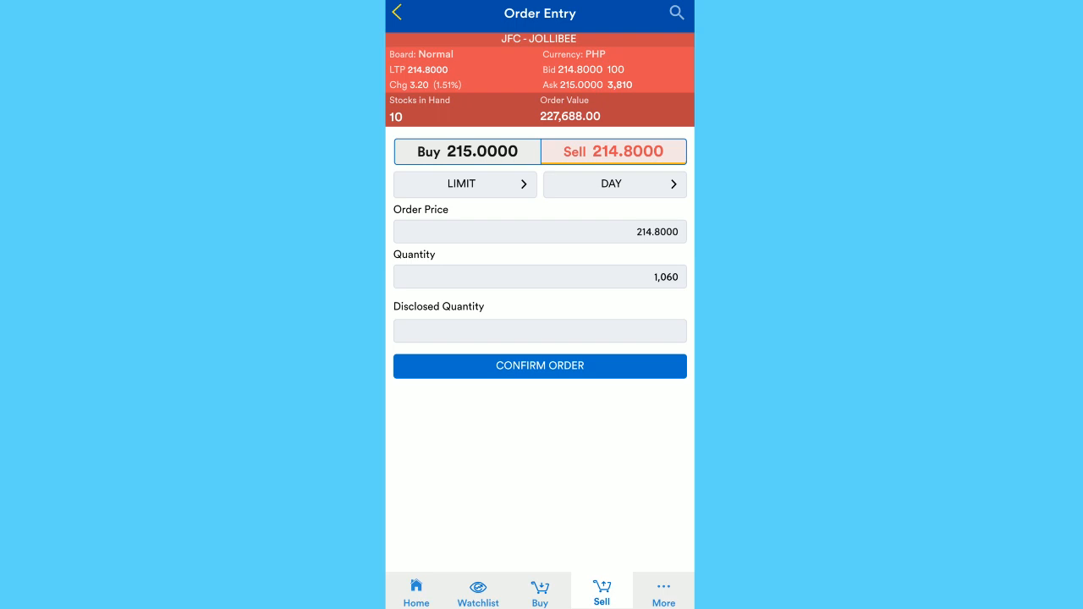
click(540, 277)
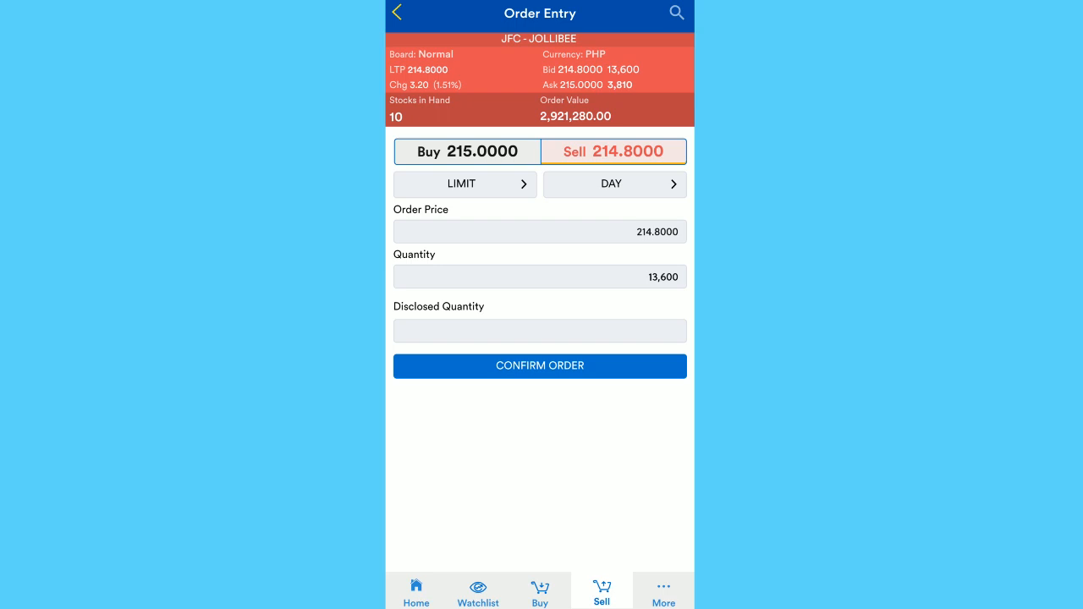
click(539, 231)
text(216.000)
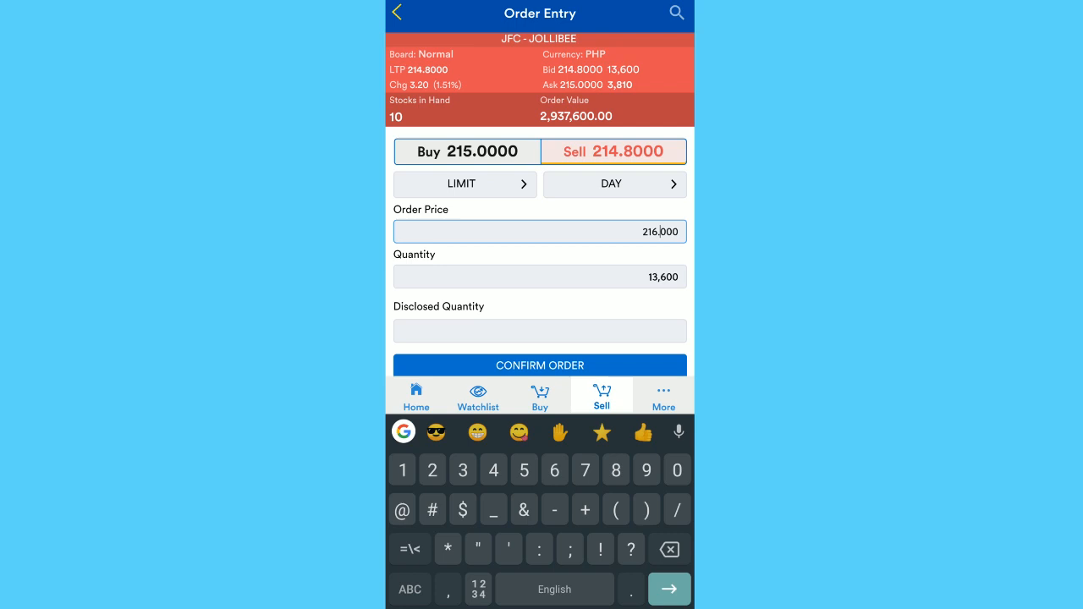
click(539, 276)
text(10)
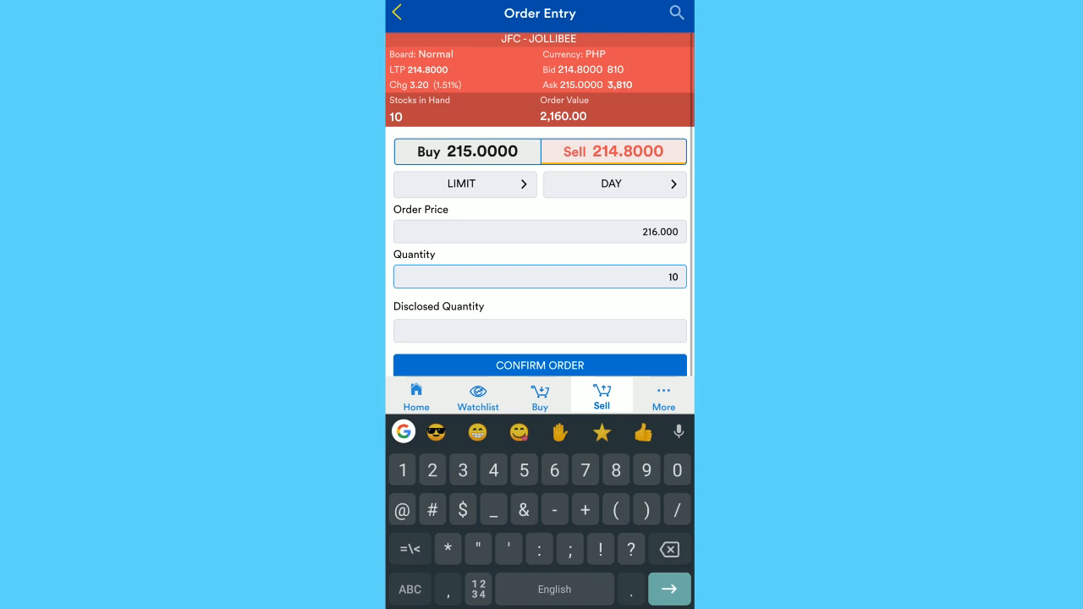
click(663, 396)
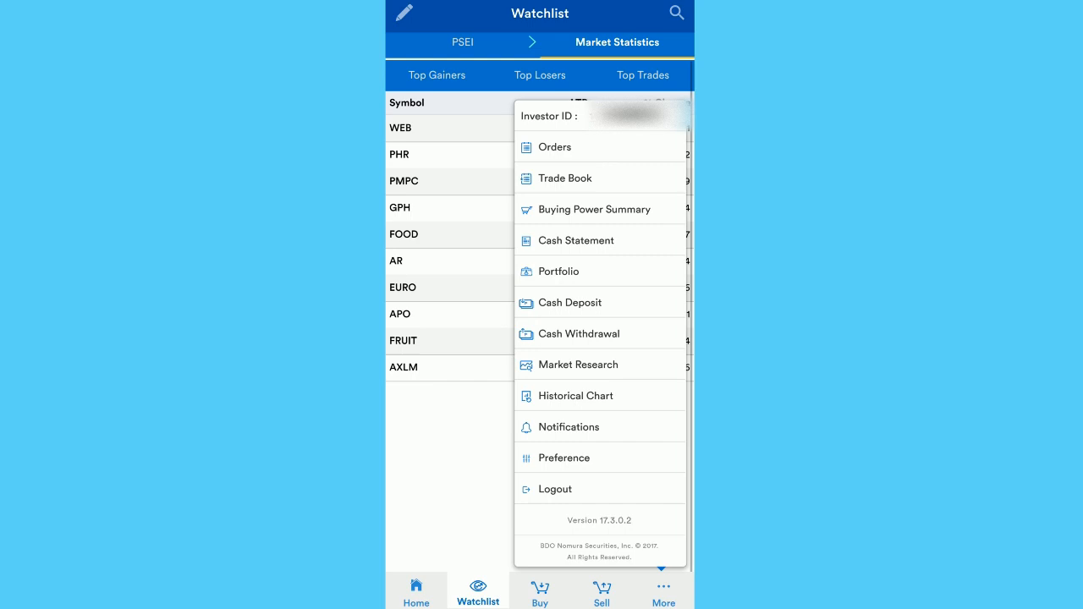
Step: Check the Orders list and Cash Statement, then view the portfolio's unrealised P/L
click(554, 147)
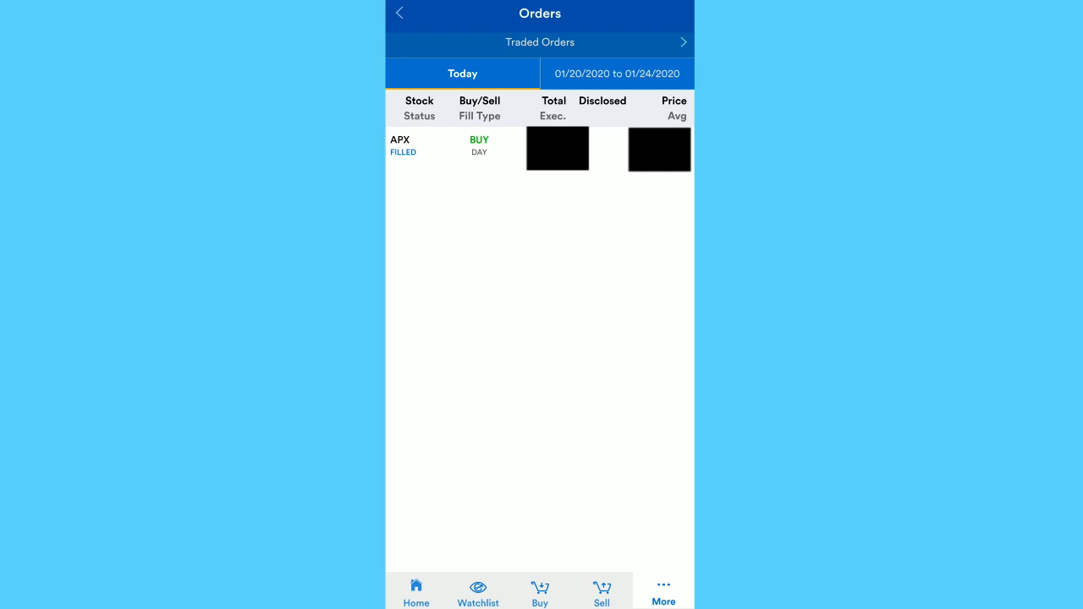
click(617, 74)
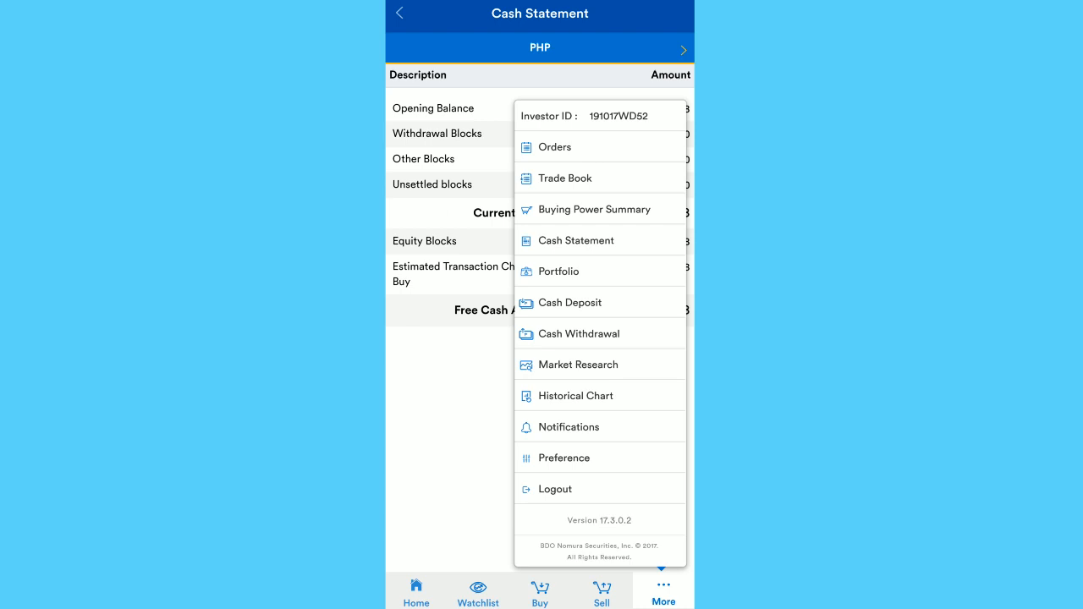
click(560, 271)
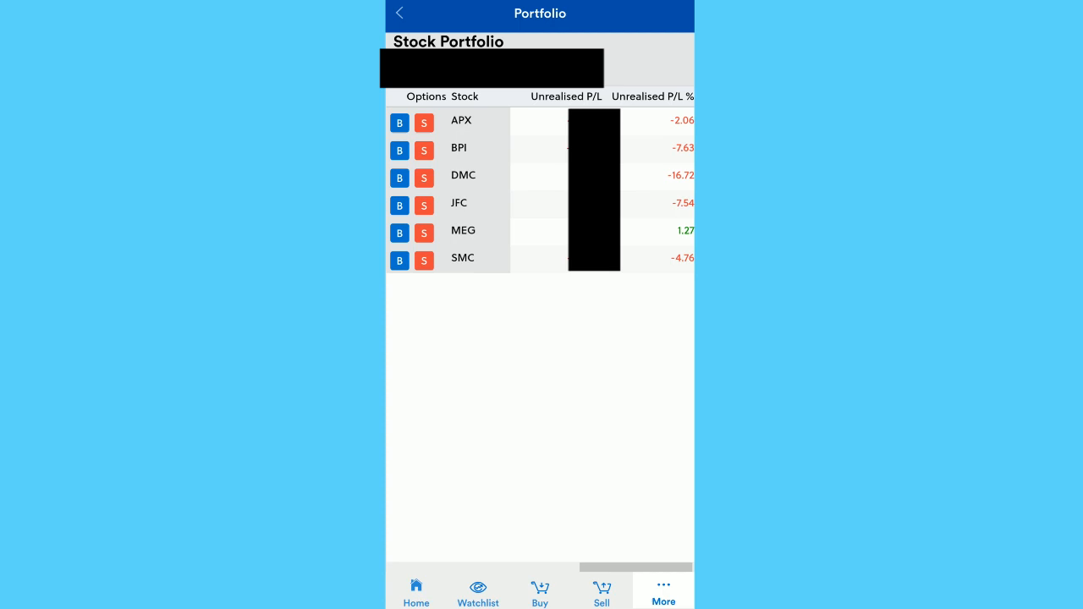
click(425, 120)
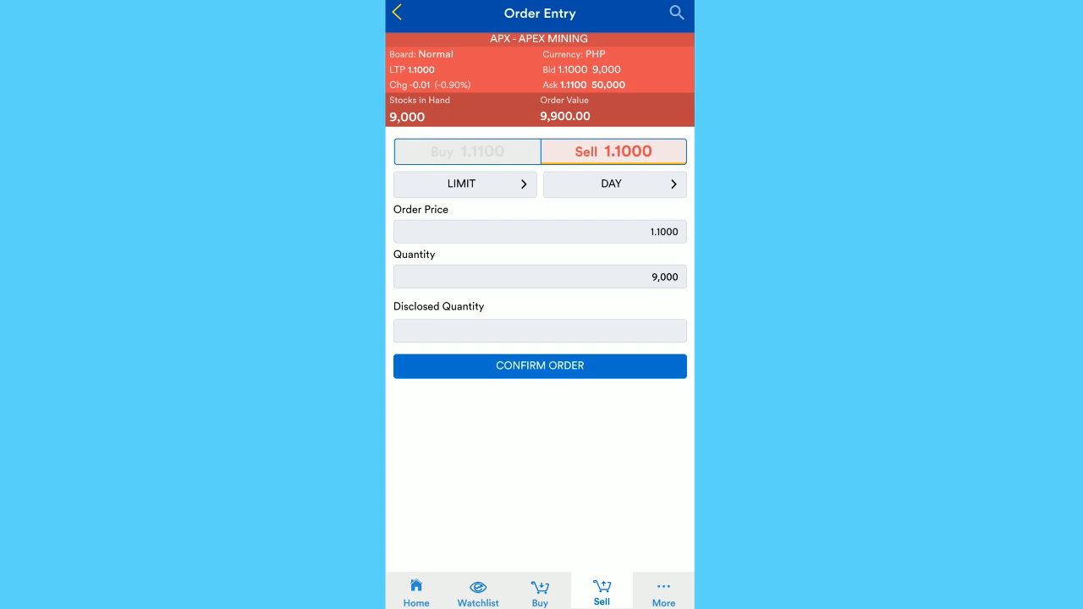
click(477, 591)
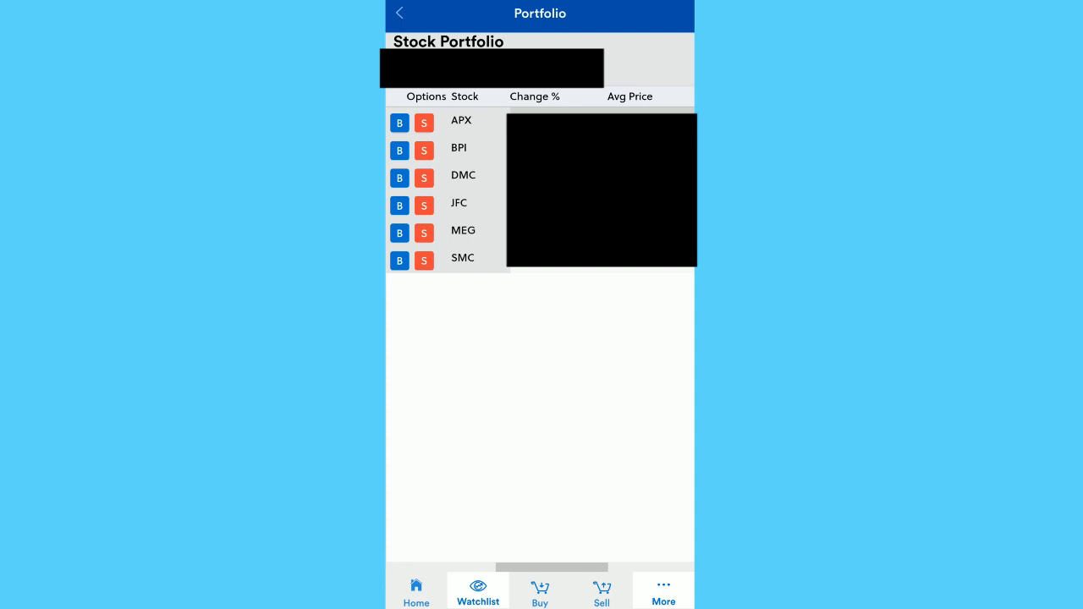
click(662, 589)
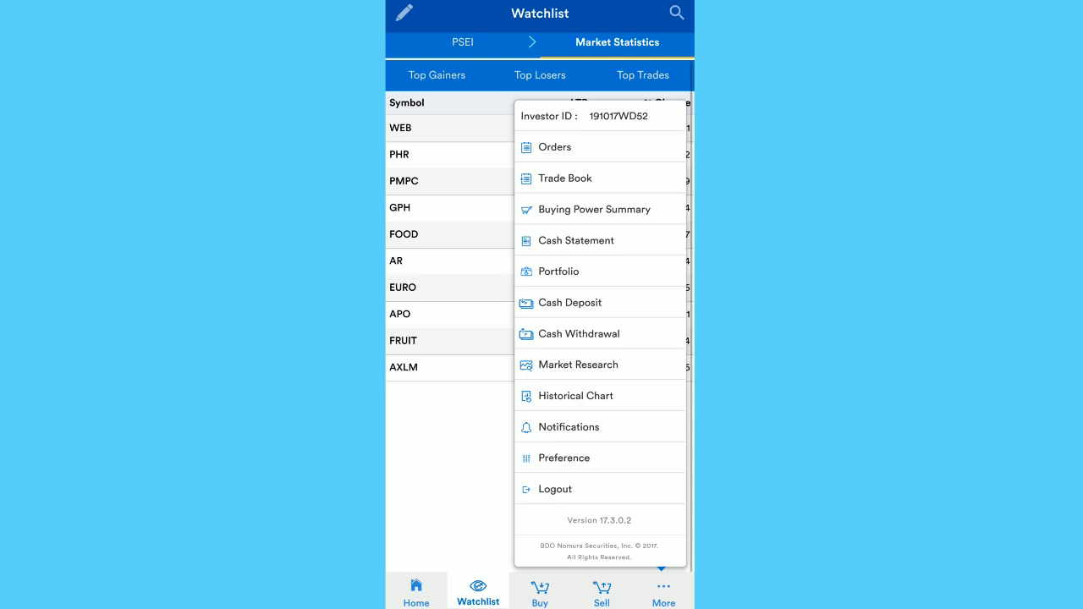
Step: View the Cash Deposit form, then load JFC's candlestick chart for 01/24/2019–01/24/2020
click(570, 302)
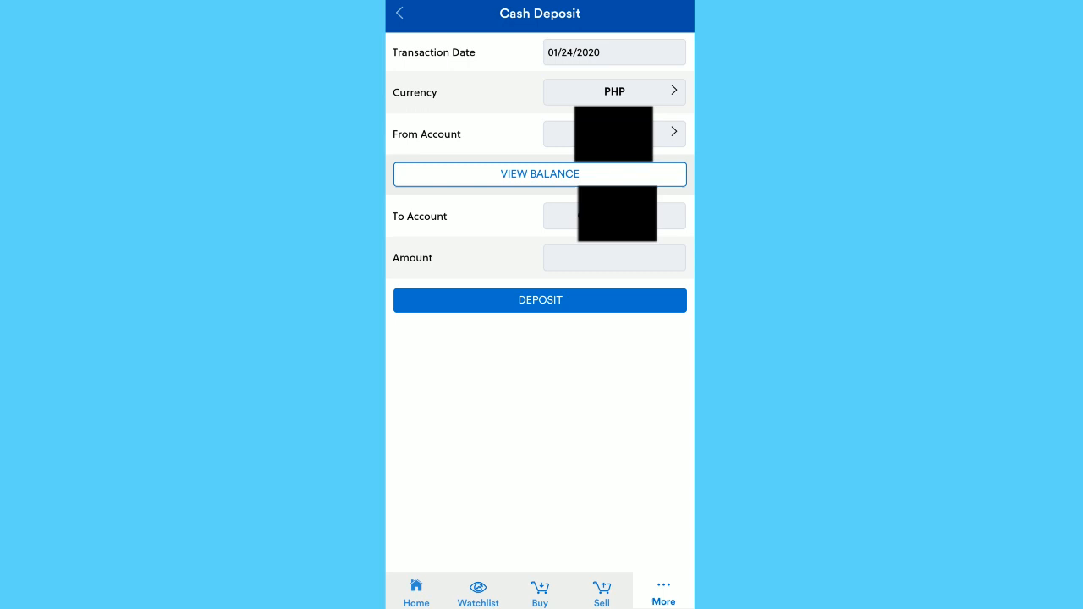
click(613, 258)
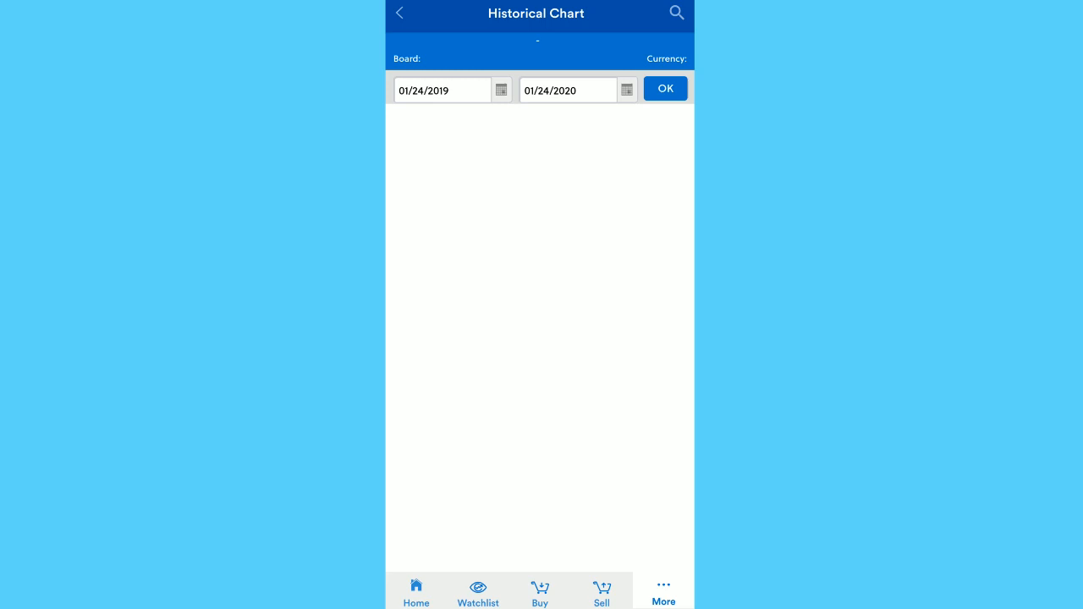
click(665, 88)
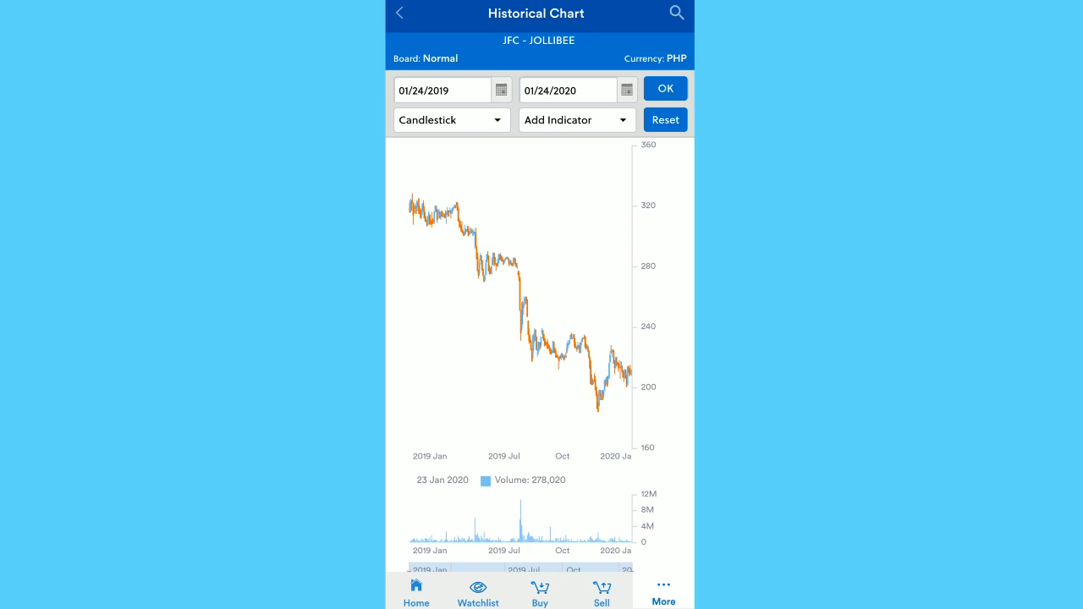